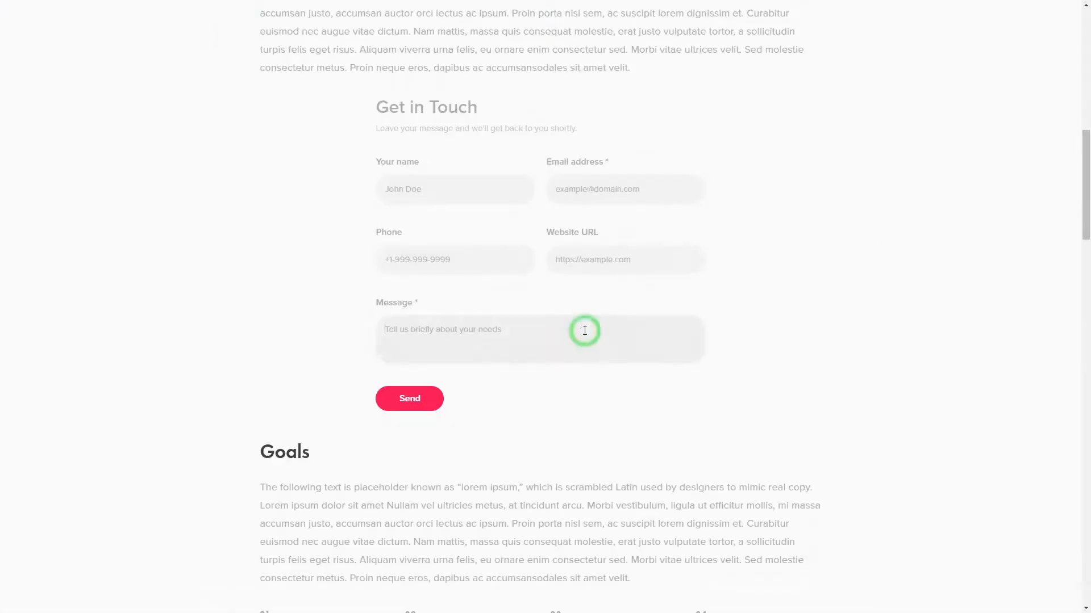
Step: Go from the Elfsight Widgets catalog to the Form Builder widget page
{"action": "type", "text": "Hello!"}
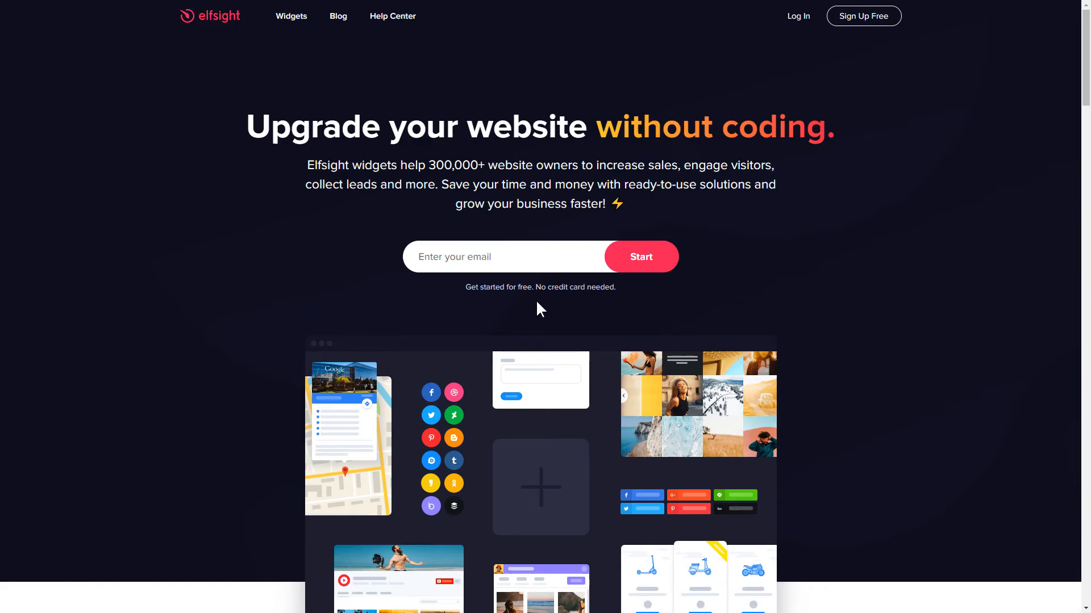
{"action": "left_click", "coordinate": [291, 16]}
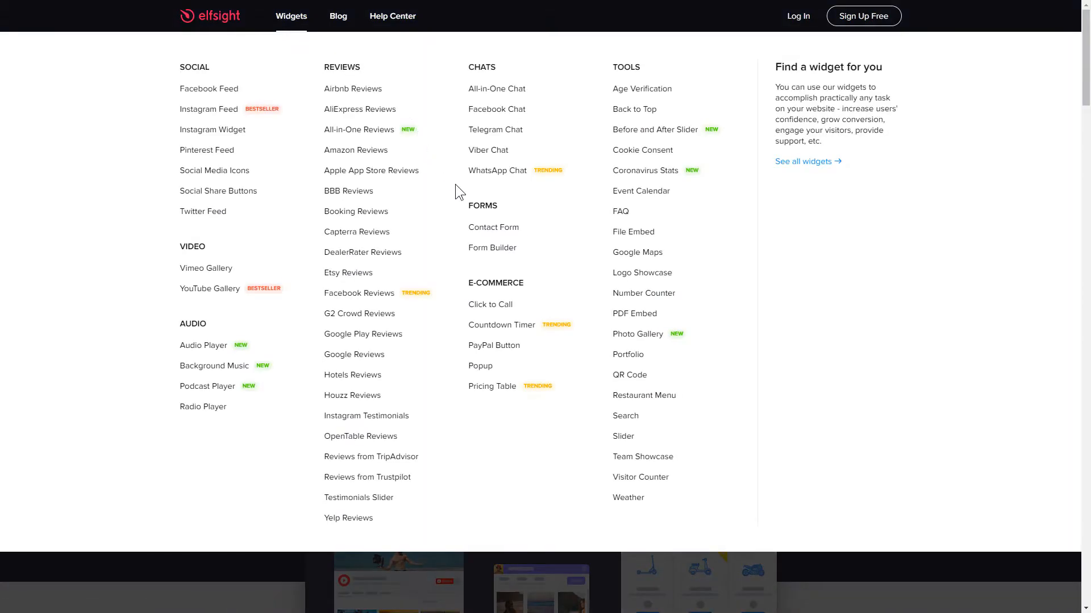
{"action": "left_click", "coordinate": [492, 247]}
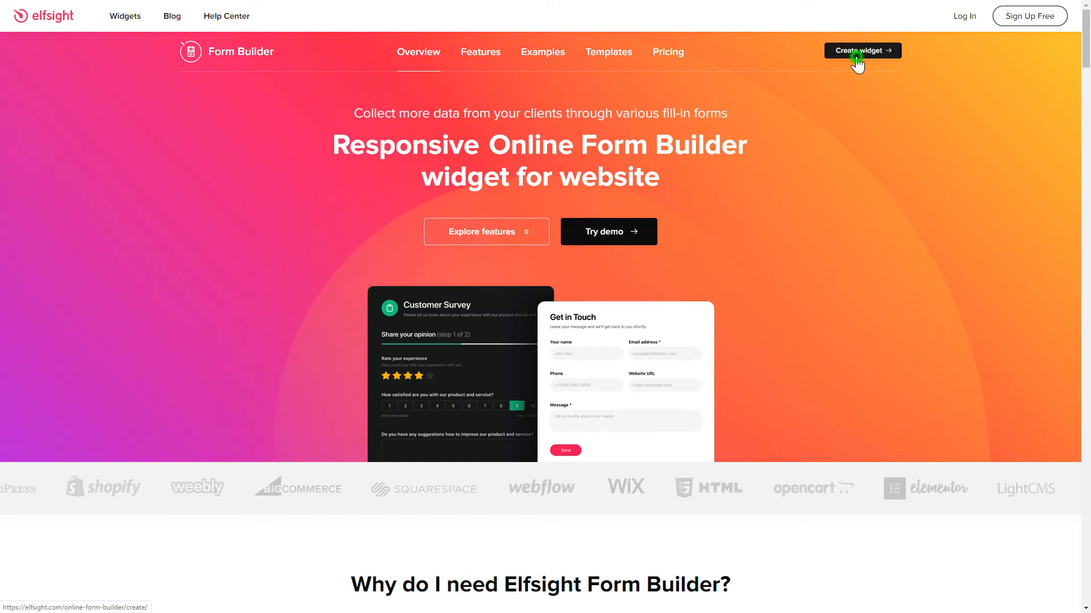
Step: Create a new form widget, preview Survey and Feedback templates, then pick Contact
{"action": "left_click", "coordinate": [862, 50]}
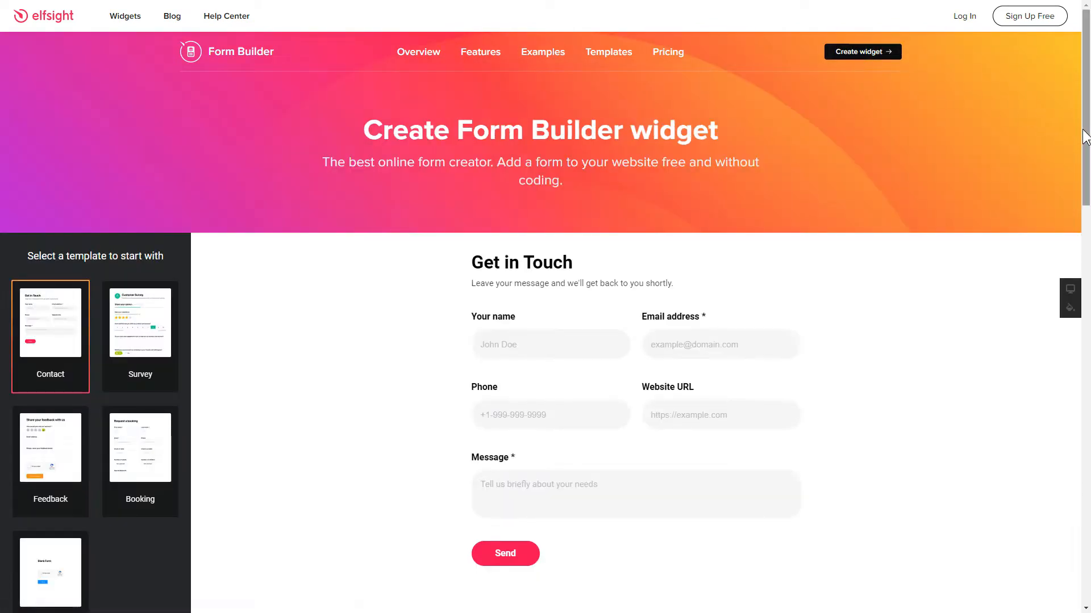
{"action": "scroll", "scroll_direction": "down", "scroll_amount": 3}
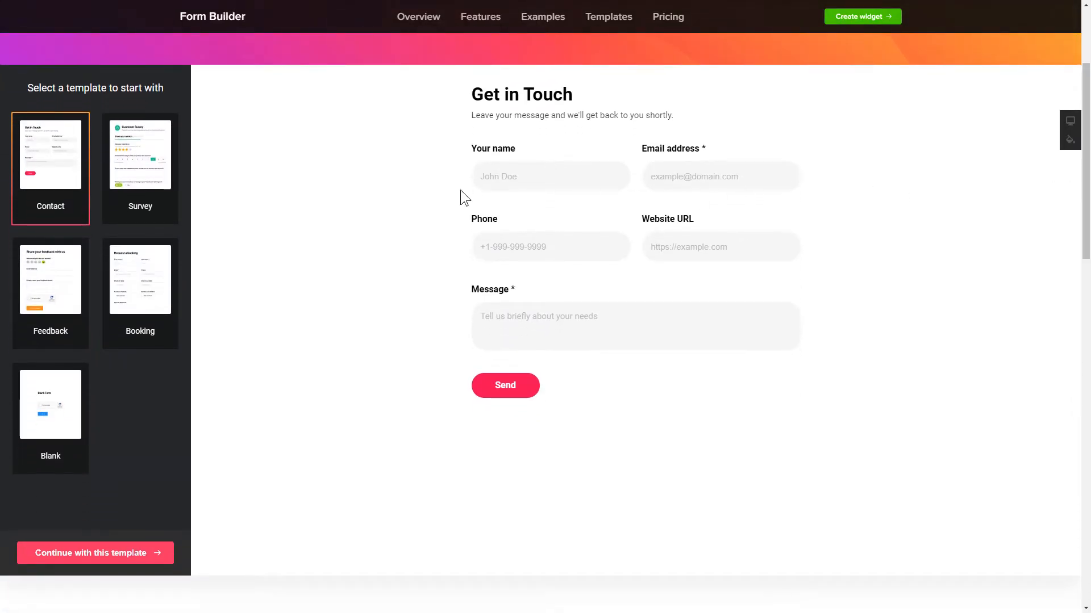
{"action": "left_click", "coordinate": [139, 154]}
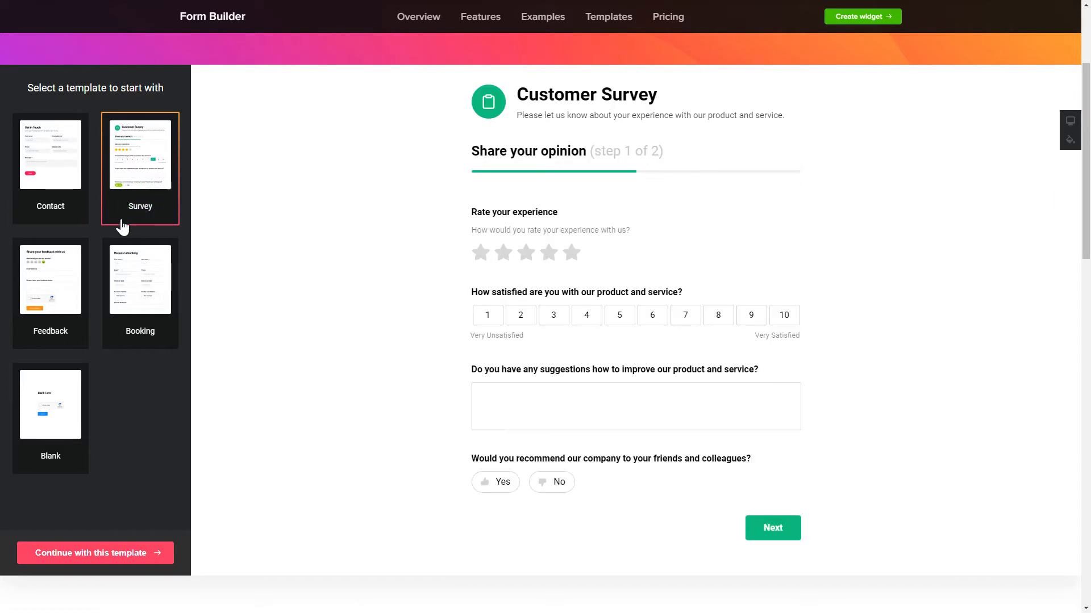
{"action": "left_click", "coordinate": [50, 279]}
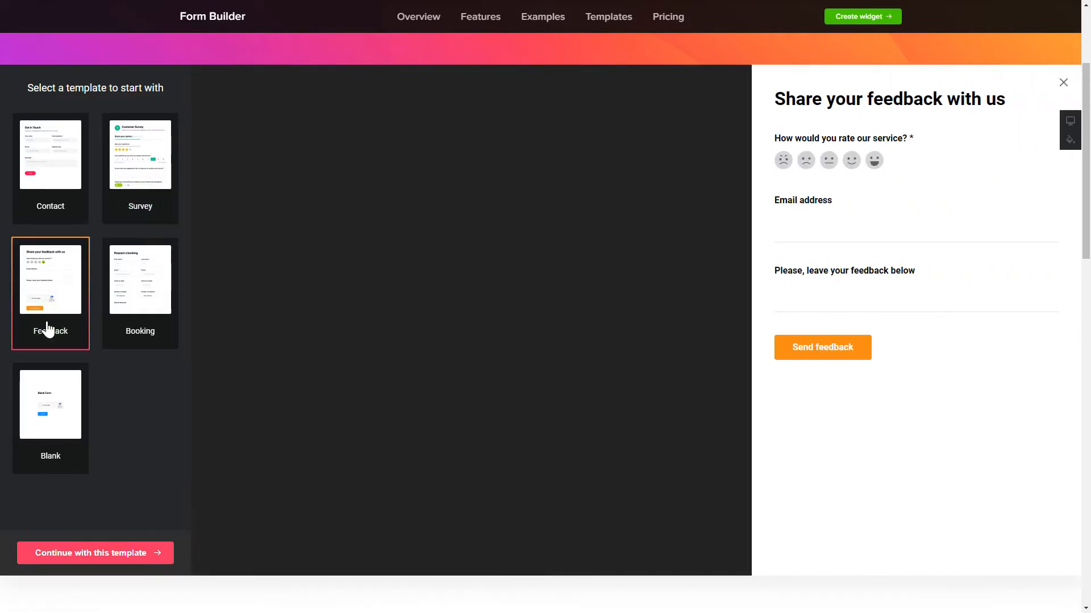
{"action": "left_click", "coordinate": [50, 154]}
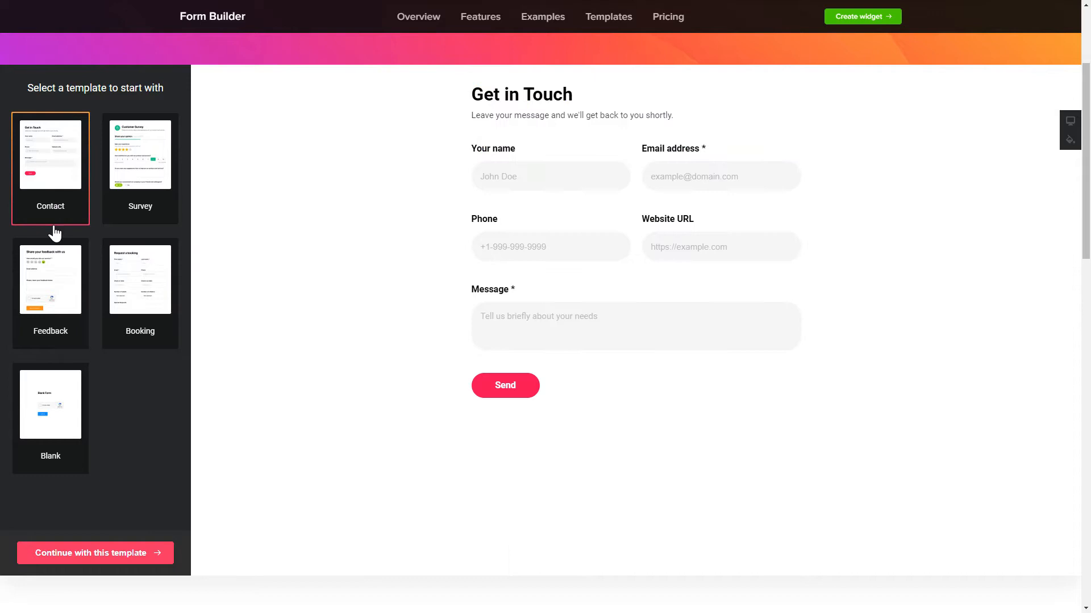
Step: Continue with the Contact template and inspect the Your name field
{"action": "left_click", "coordinate": [95, 552]}
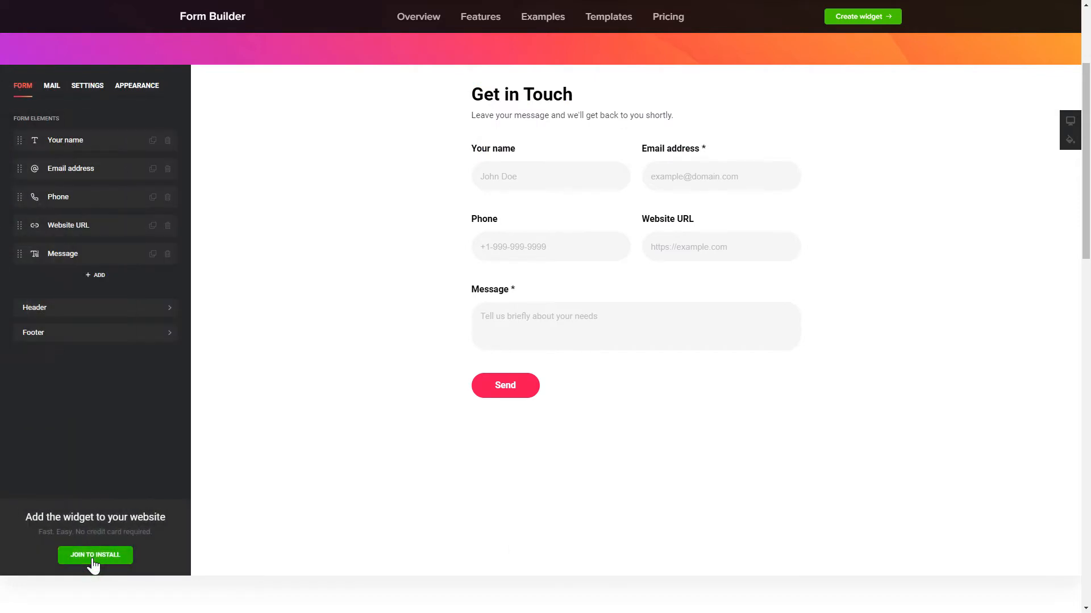
{"action": "mouse_move", "coordinate": [121, 171]}
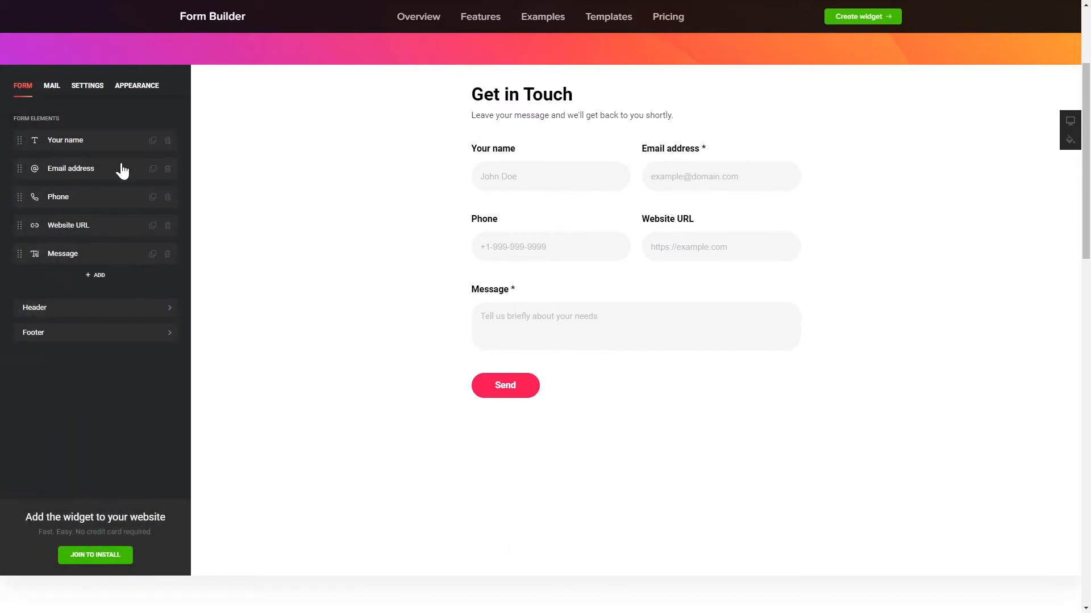
{"action": "left_click", "coordinate": [64, 140]}
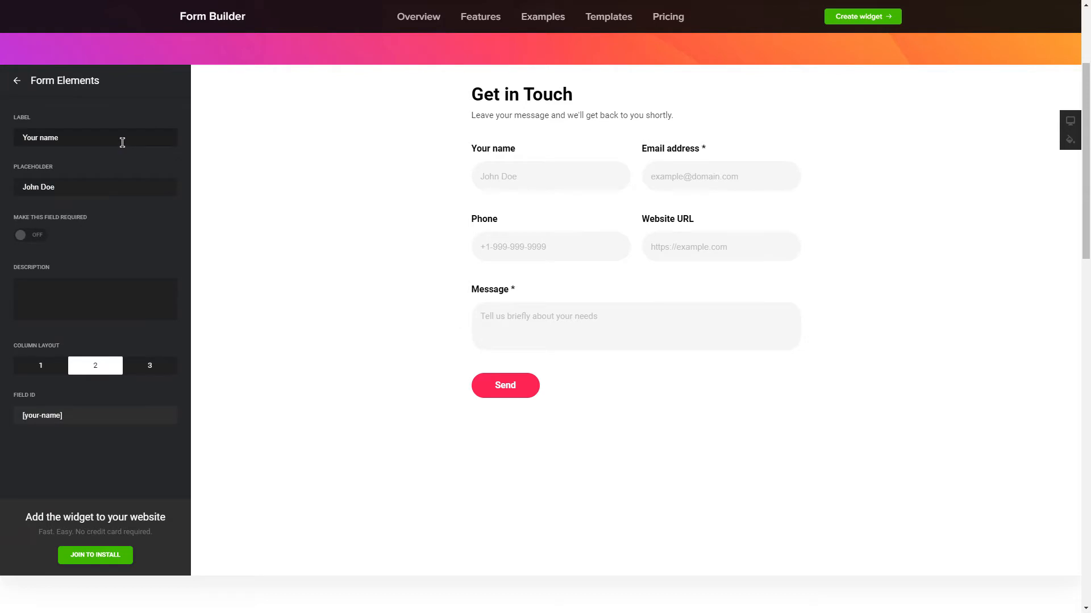
Step: Review the Mail, Settings and Appearance tabs, then return to the Form field list
{"action": "left_click", "coordinate": [52, 85]}
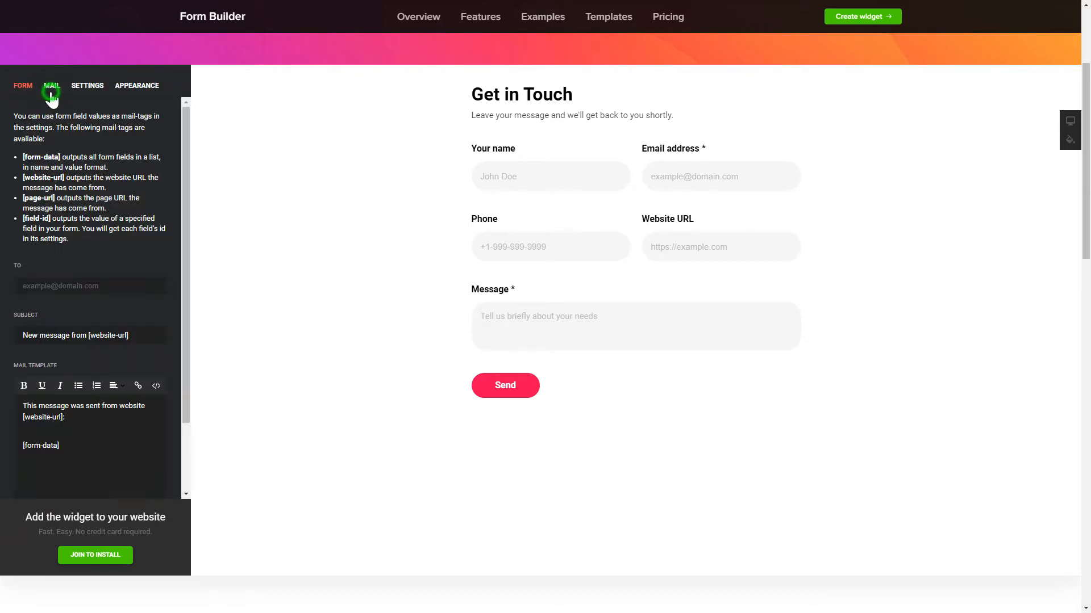
{"action": "scroll", "scroll_direction": "down", "scroll_amount": 3}
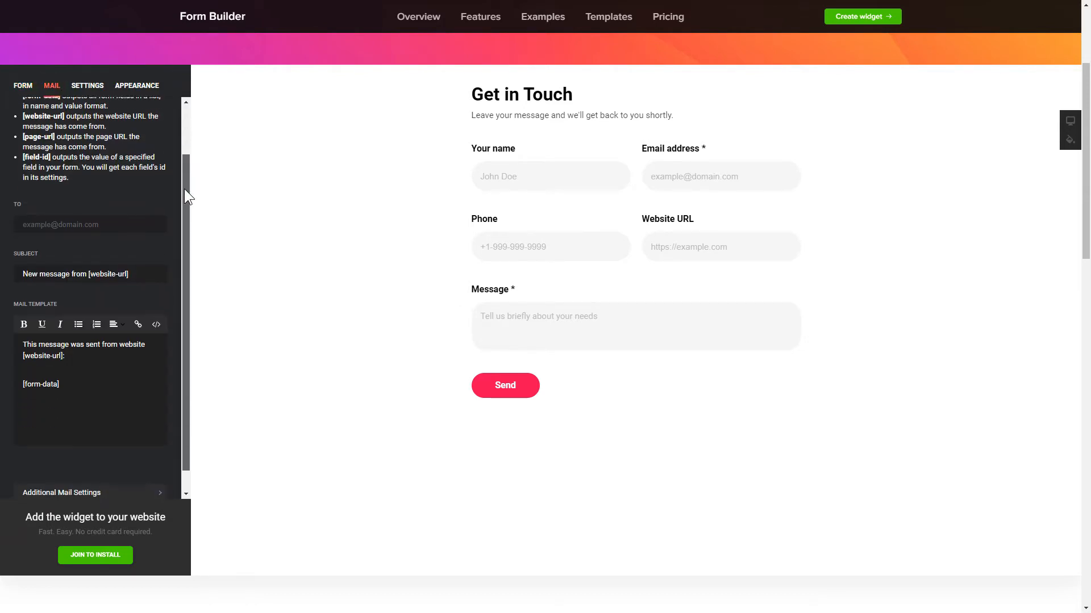
{"action": "scroll", "scroll_direction": "down", "scroll_amount": 3}
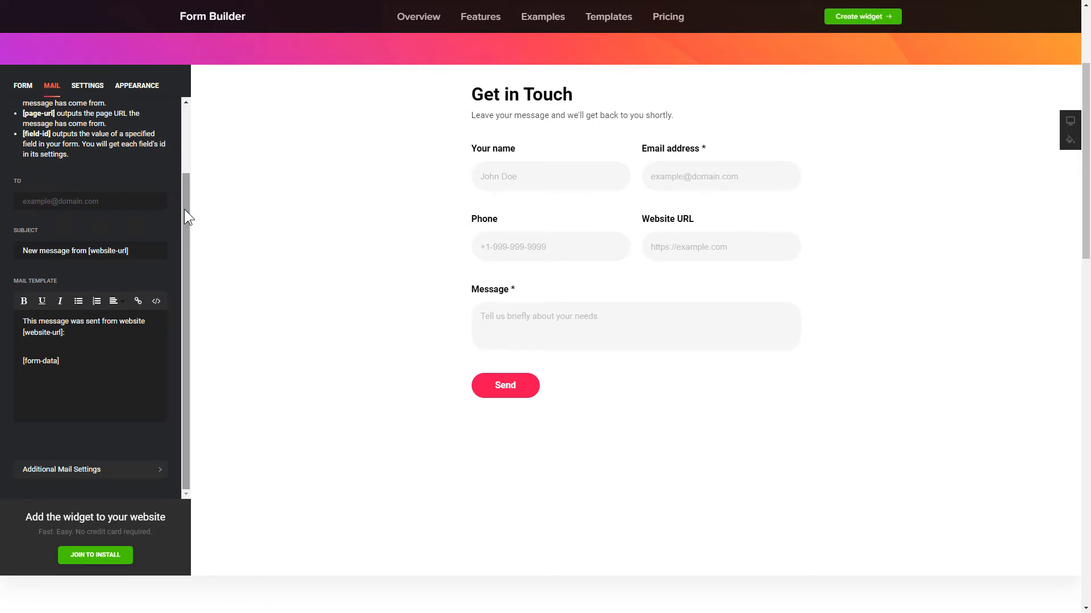
{"action": "left_click", "coordinate": [86, 85]}
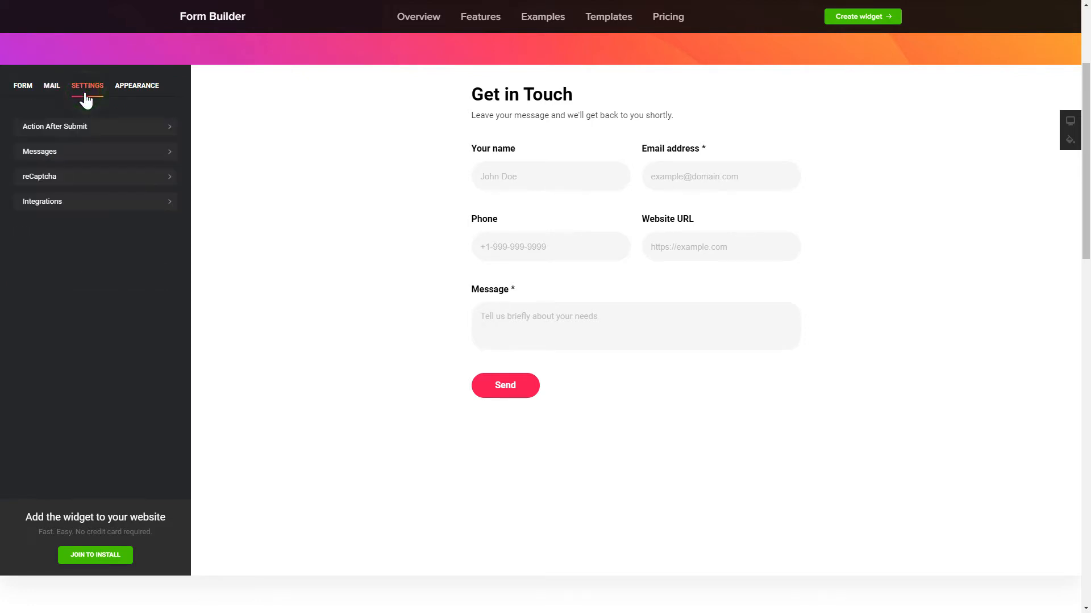
{"action": "mouse_move", "coordinate": [137, 102]}
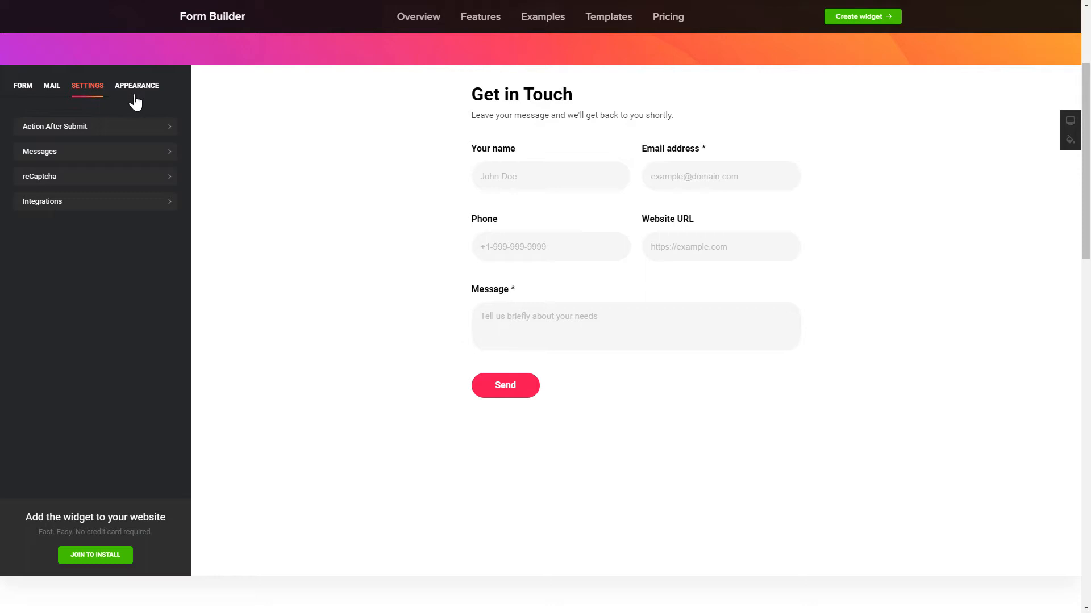
{"action": "left_click", "coordinate": [137, 86]}
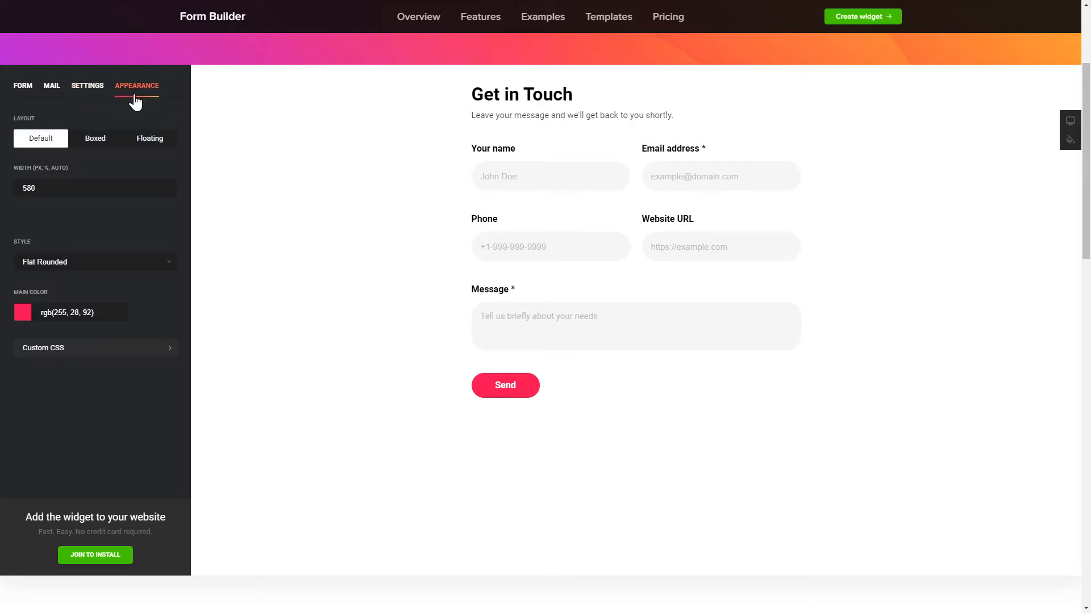
{"action": "left_click", "coordinate": [23, 84]}
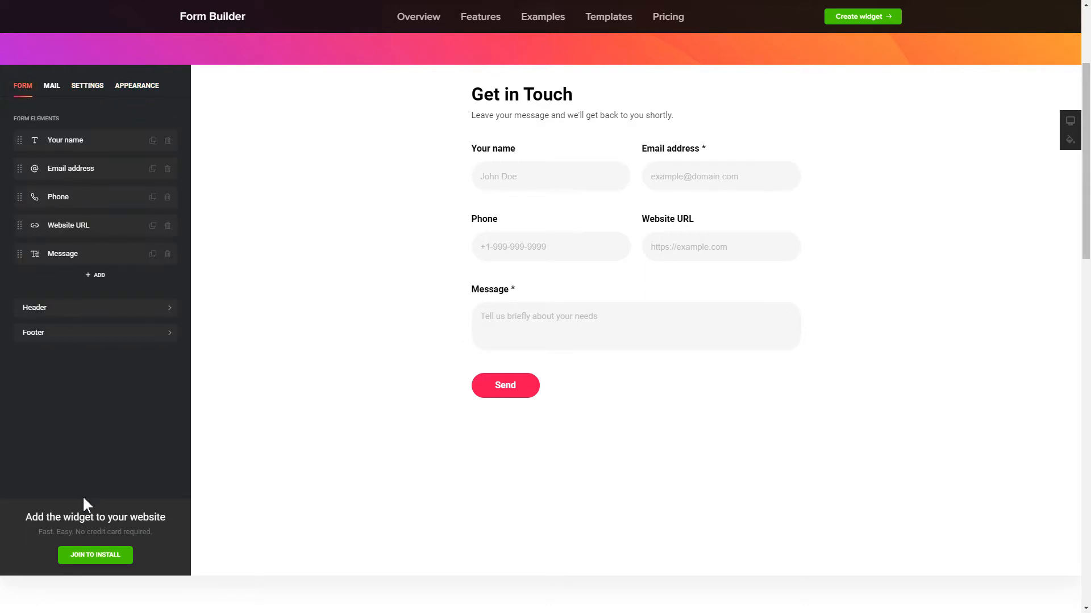
{"action": "left_click", "coordinate": [95, 555]}
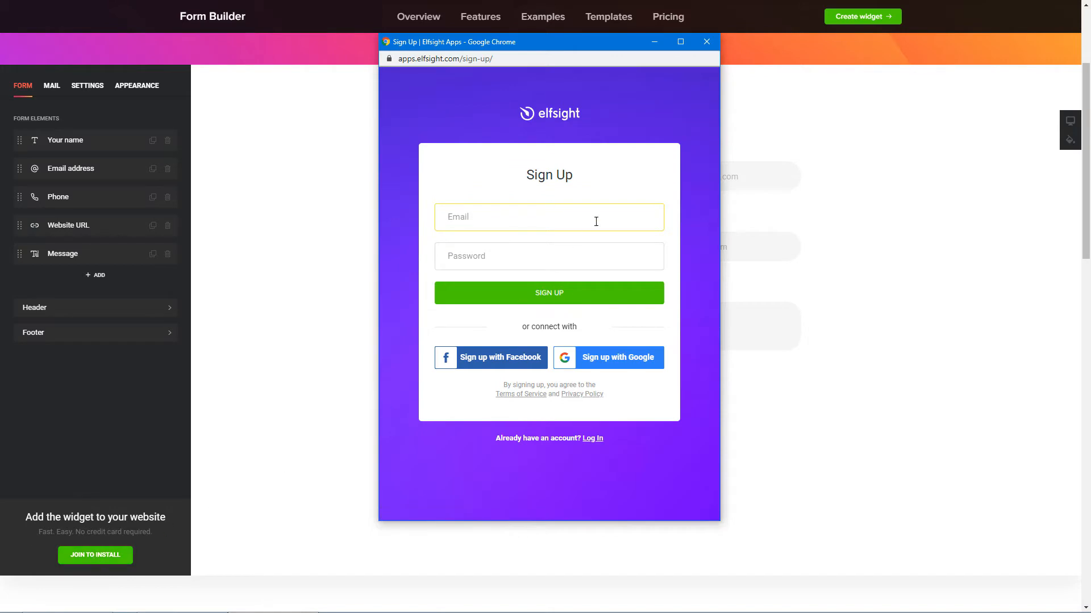
{"action": "type", "text": "example@elfsight.com"}
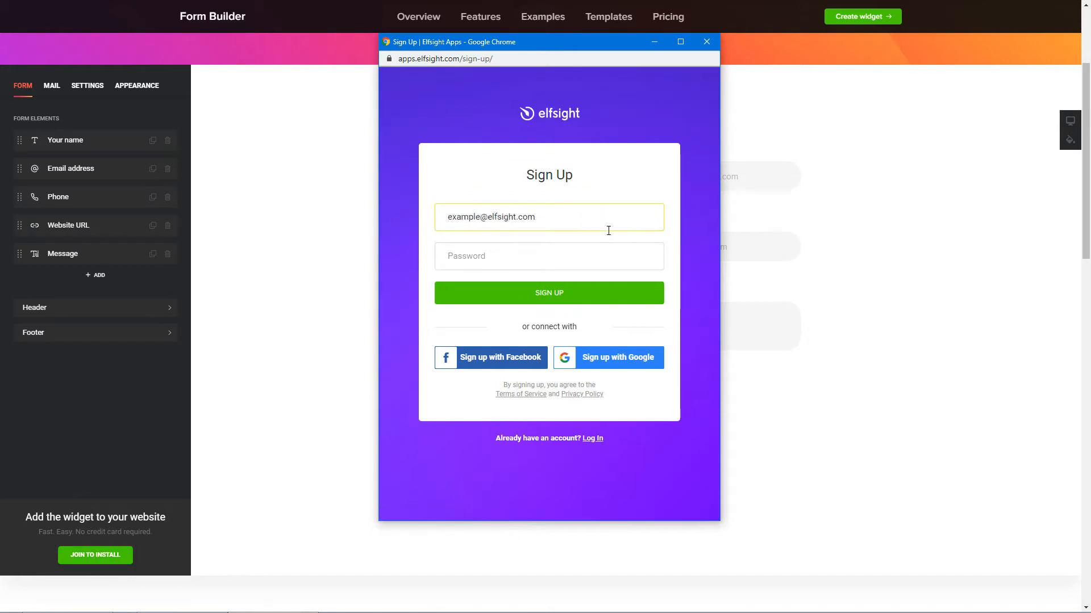
{"action": "type", "text": "password"}
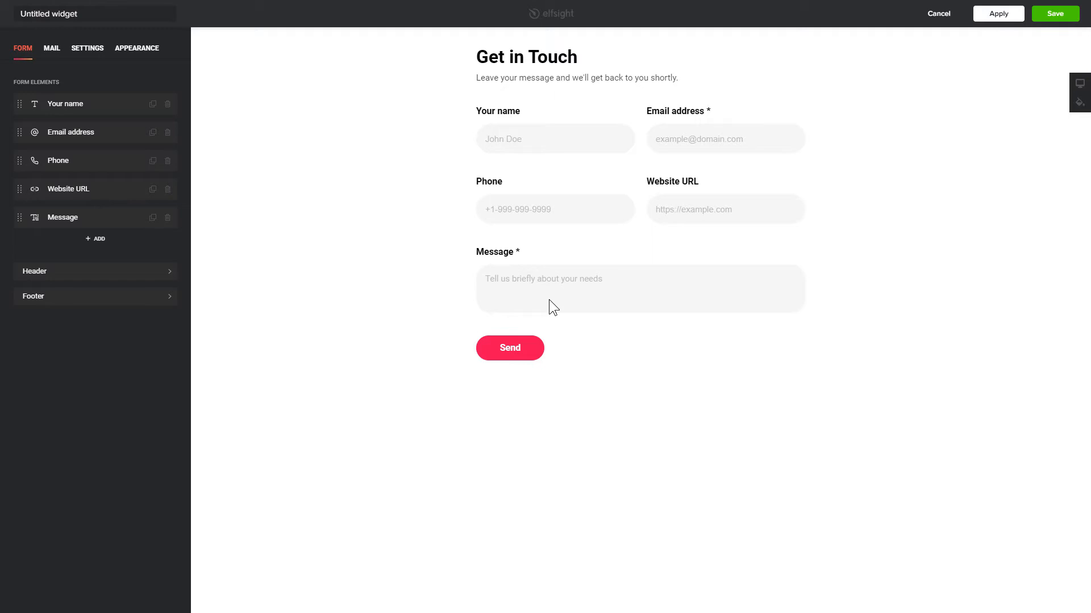
Step: Save the widget, select the free Lite plan, and copy the embed code
{"action": "left_click", "coordinate": [1054, 13]}
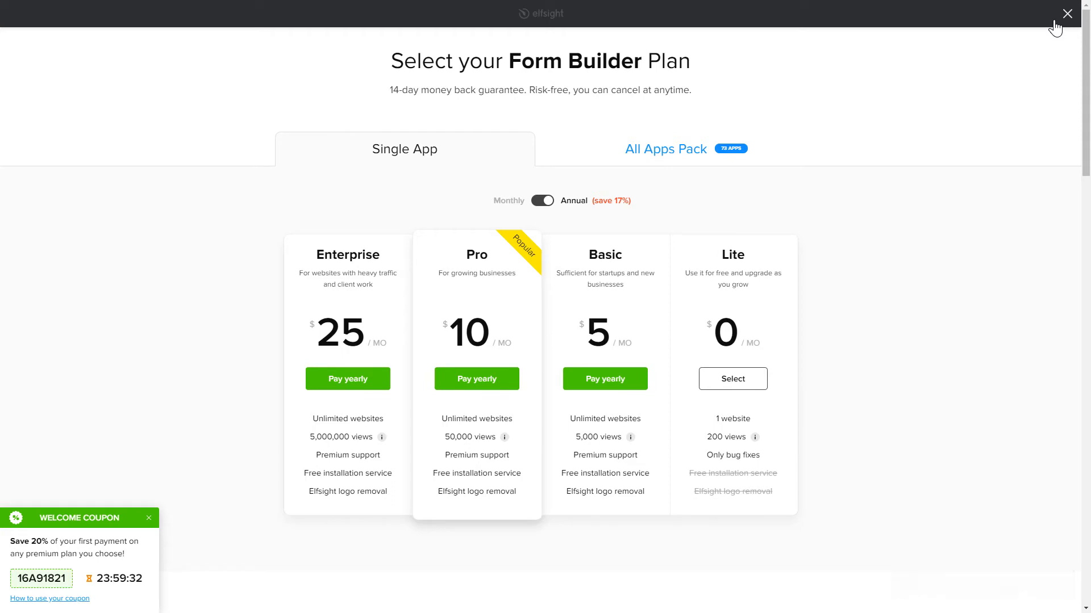
{"action": "mouse_move", "coordinate": [671, 305]}
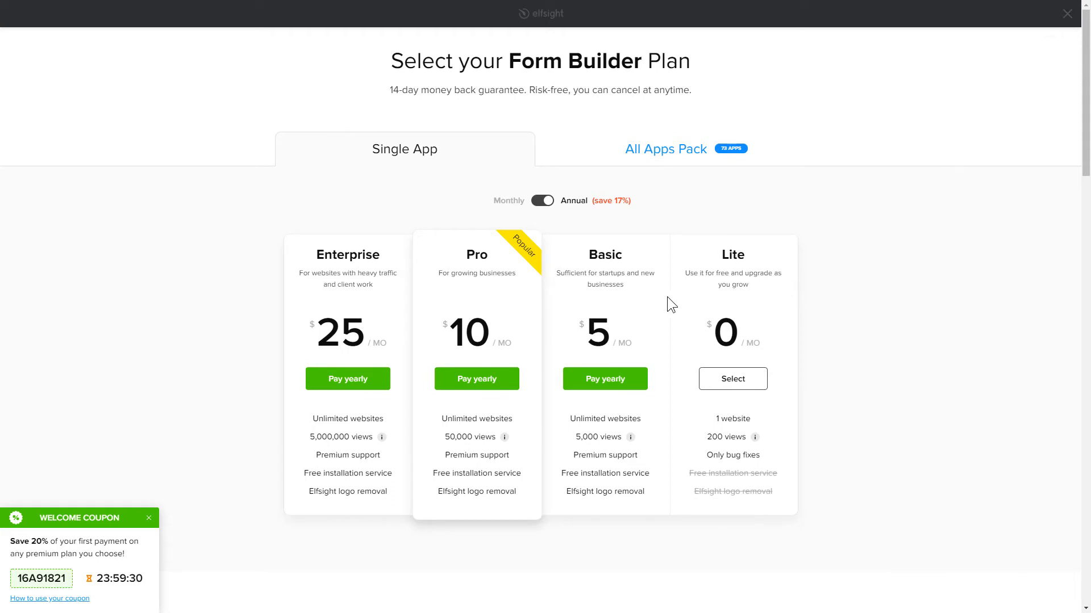
{"action": "mouse_move", "coordinate": [182, 398]}
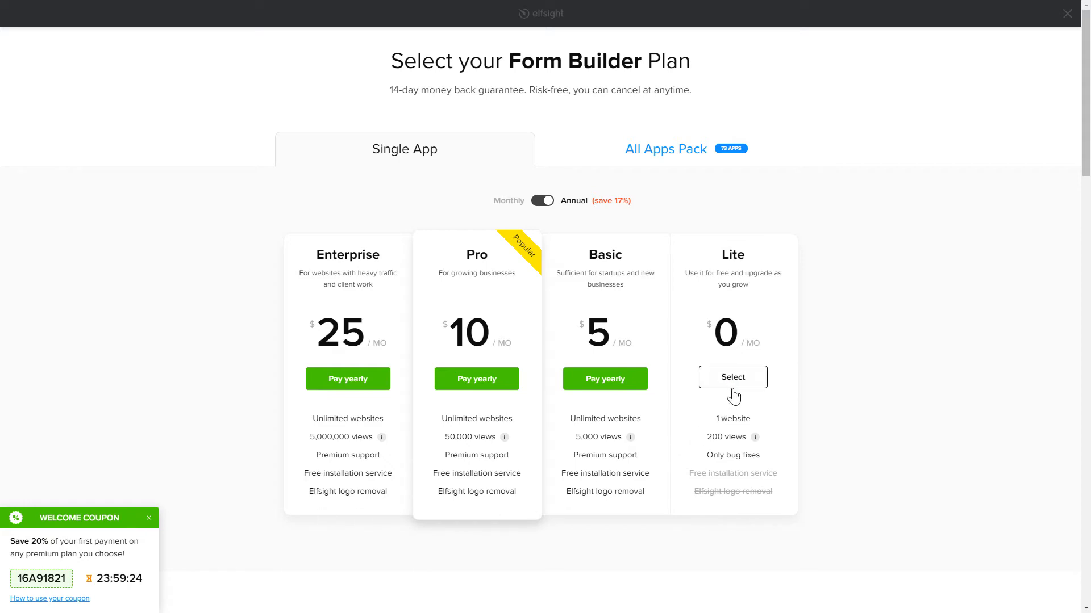
{"action": "left_click", "coordinate": [732, 377]}
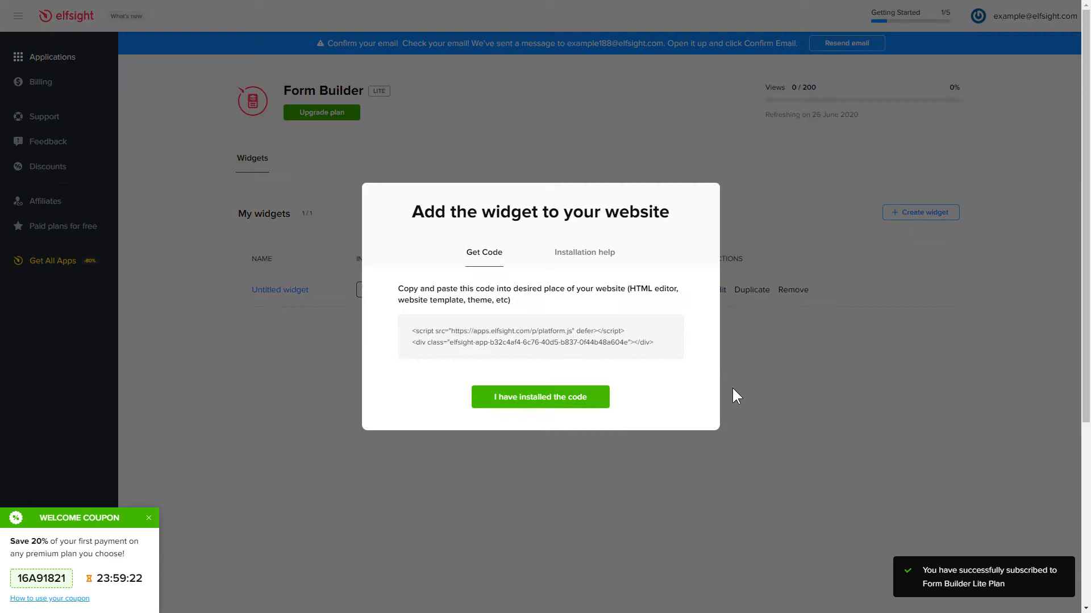
{"action": "mouse_move", "coordinate": [665, 358]}
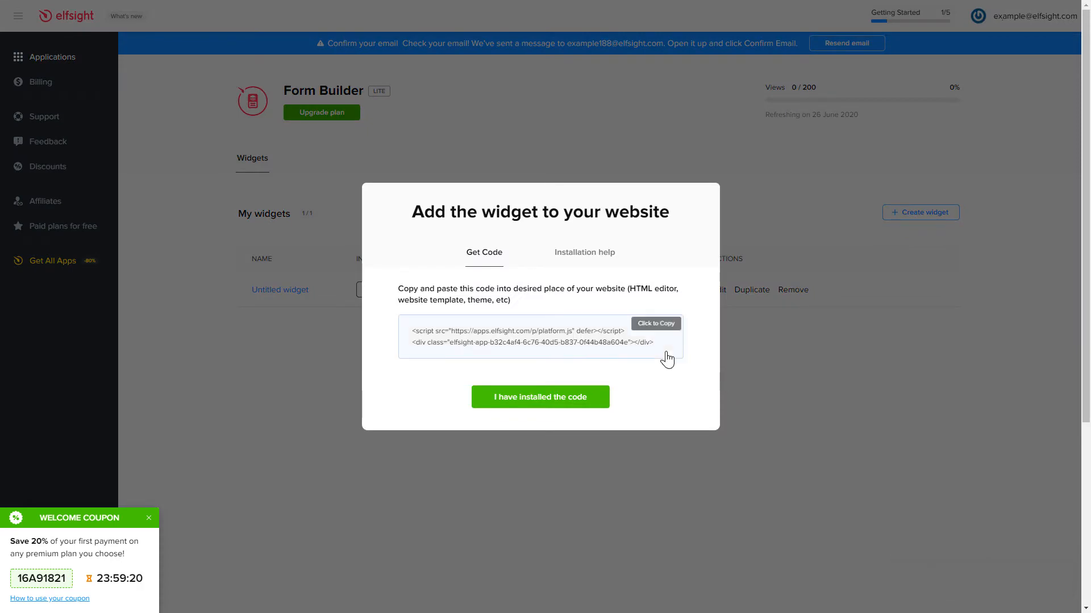
{"action": "left_click", "coordinate": [655, 323]}
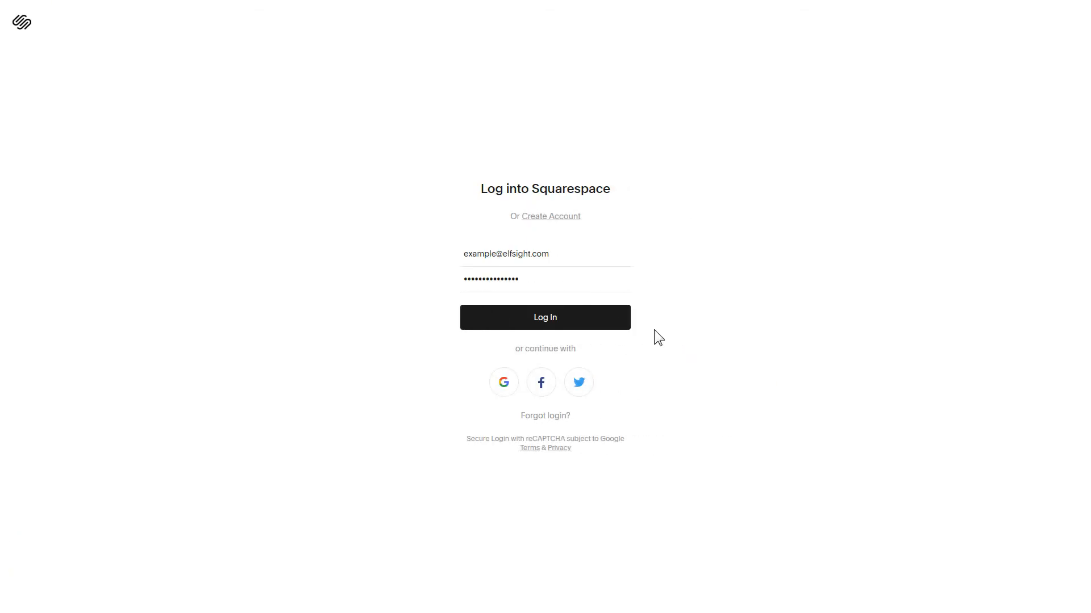
Step: Log into Squarespace, open the Mojave Desert site, and scroll to Our Mission And Goals
{"action": "left_click", "coordinate": [544, 317]}
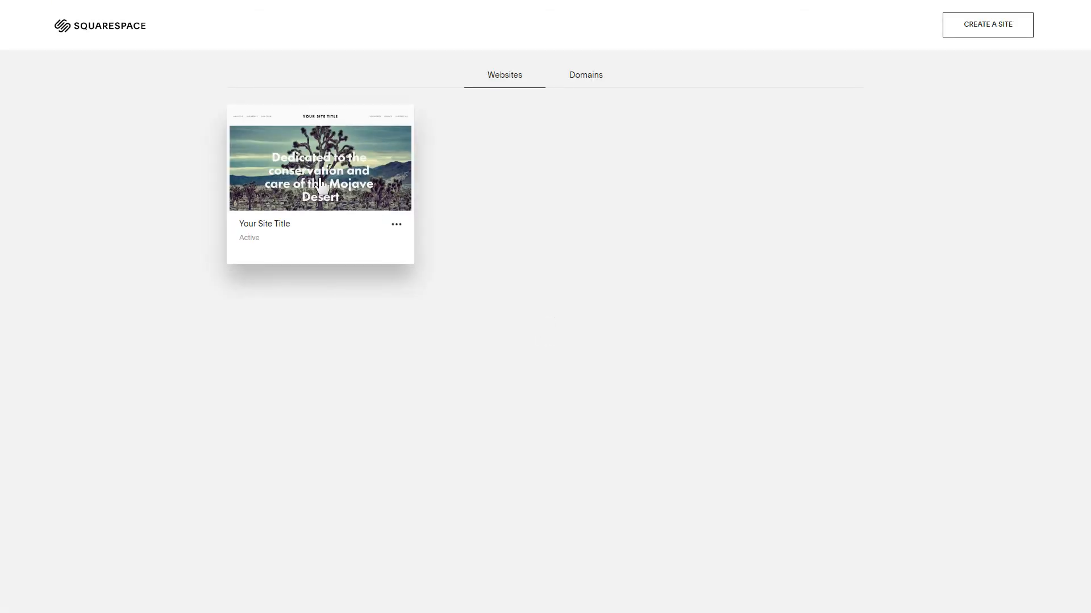
{"action": "left_click", "coordinate": [319, 167]}
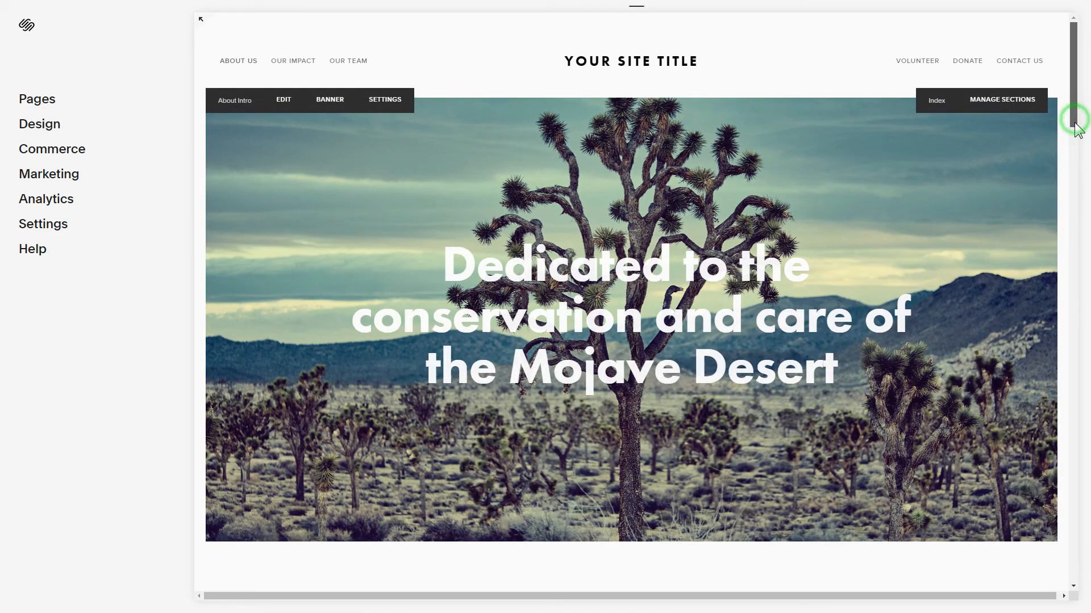
{"action": "scroll", "scroll_direction": "down", "scroll_amount": 3}
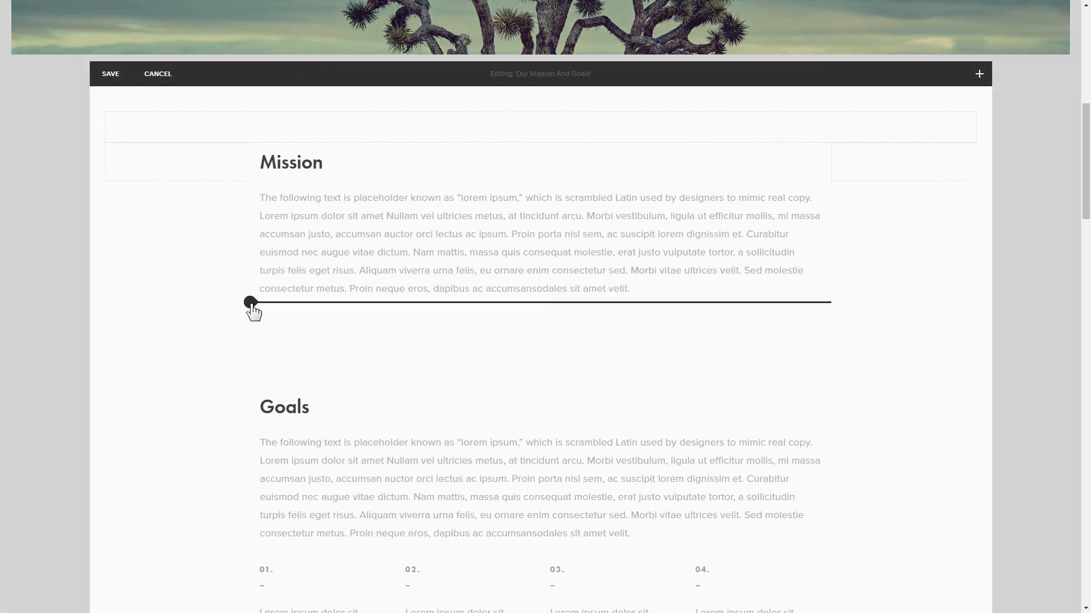
Step: Insert a Code block below Mission, paste the Elfsight embed script, and apply it
{"action": "left_click", "coordinate": [250, 302]}
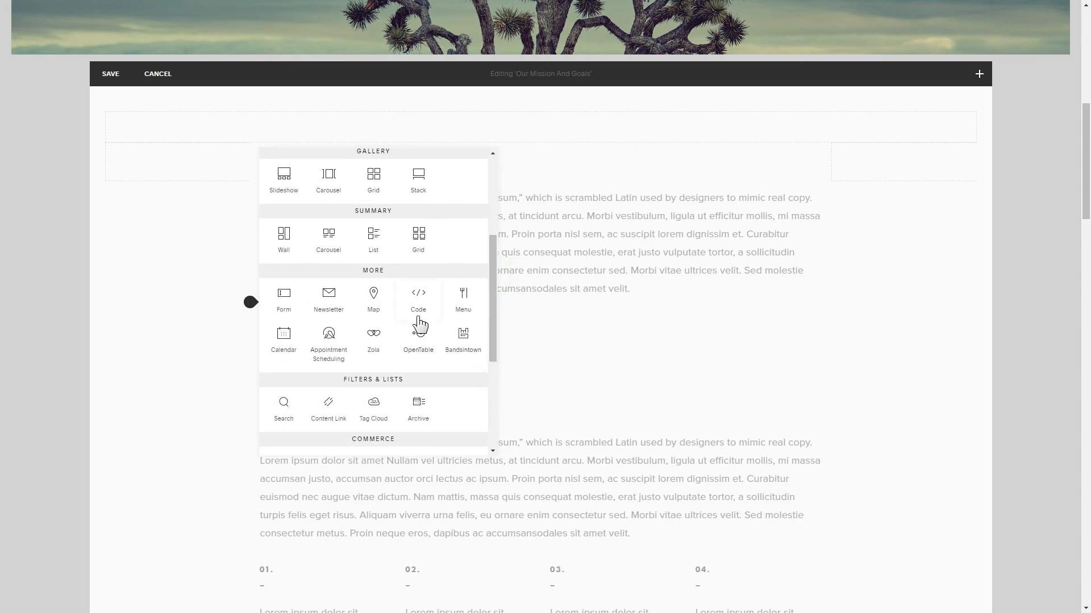
{"action": "left_click", "coordinate": [418, 300]}
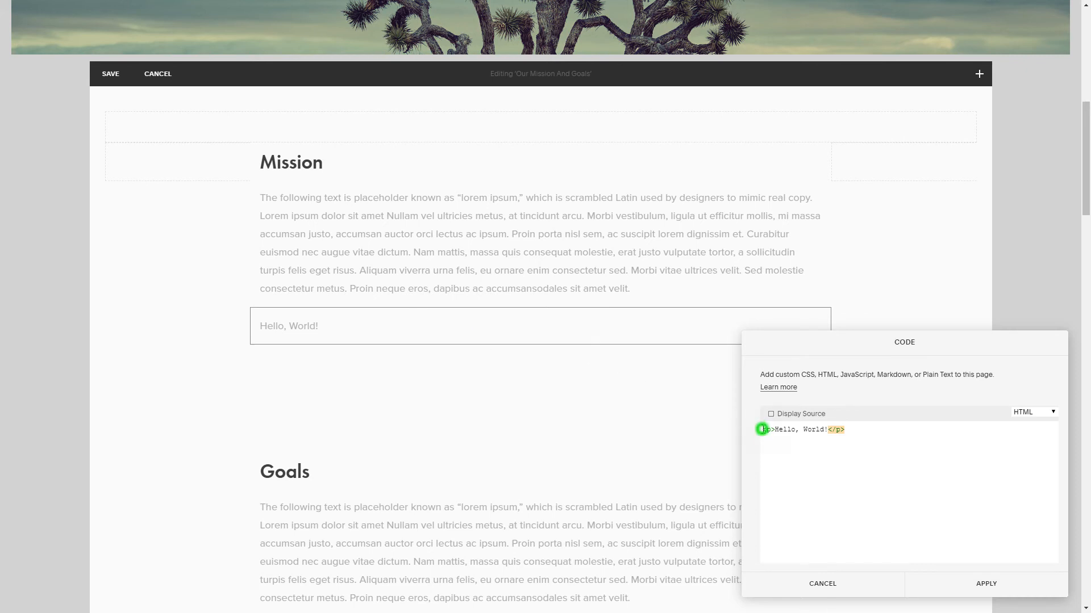
{"action": "right_click", "coordinate": [800, 430]}
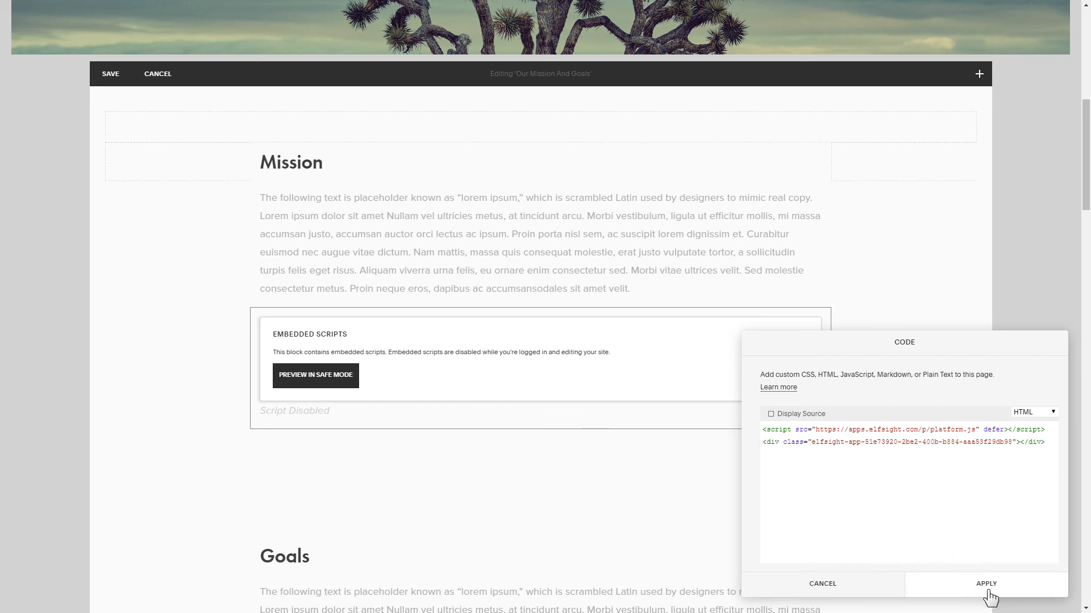
{"action": "left_click", "coordinate": [985, 583]}
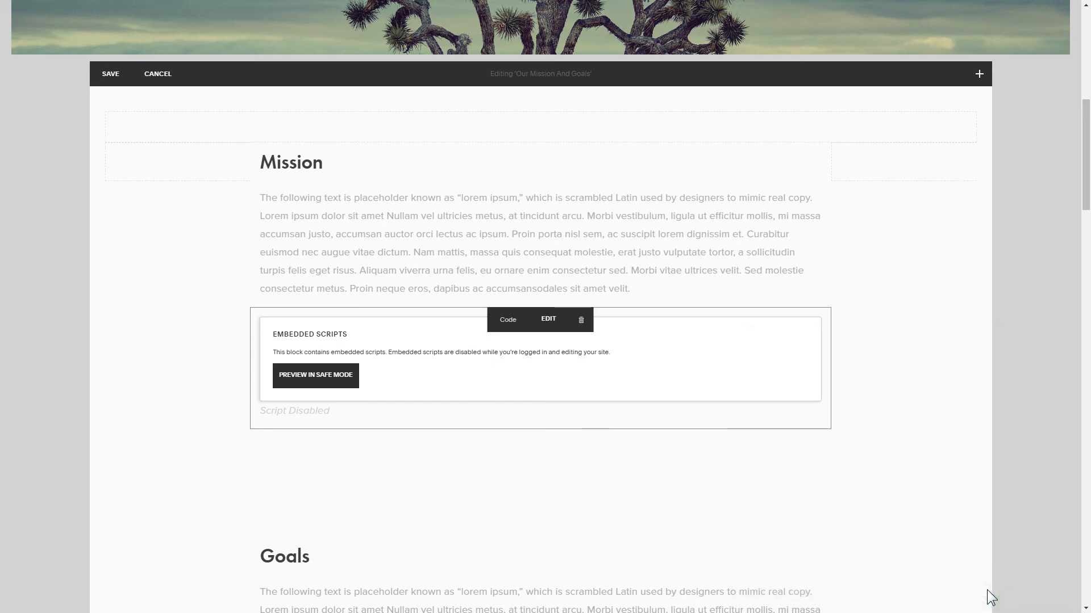
{"action": "mouse_move", "coordinate": [110, 74]}
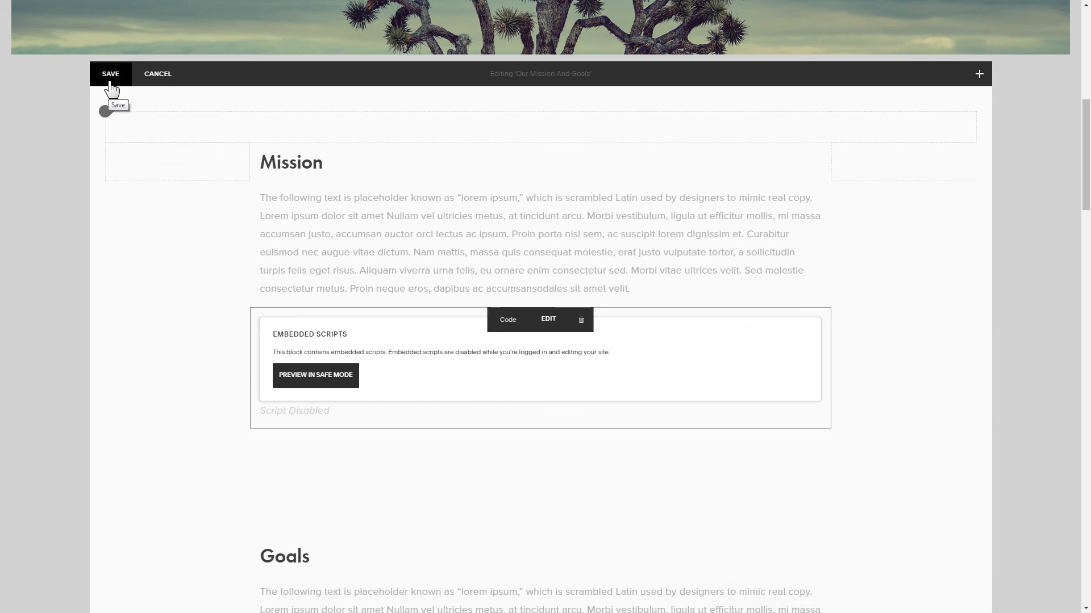
Step: Save the page, scroll to the Get in Touch form, and type 'Hello' as a message
{"action": "left_click", "coordinate": [109, 73]}
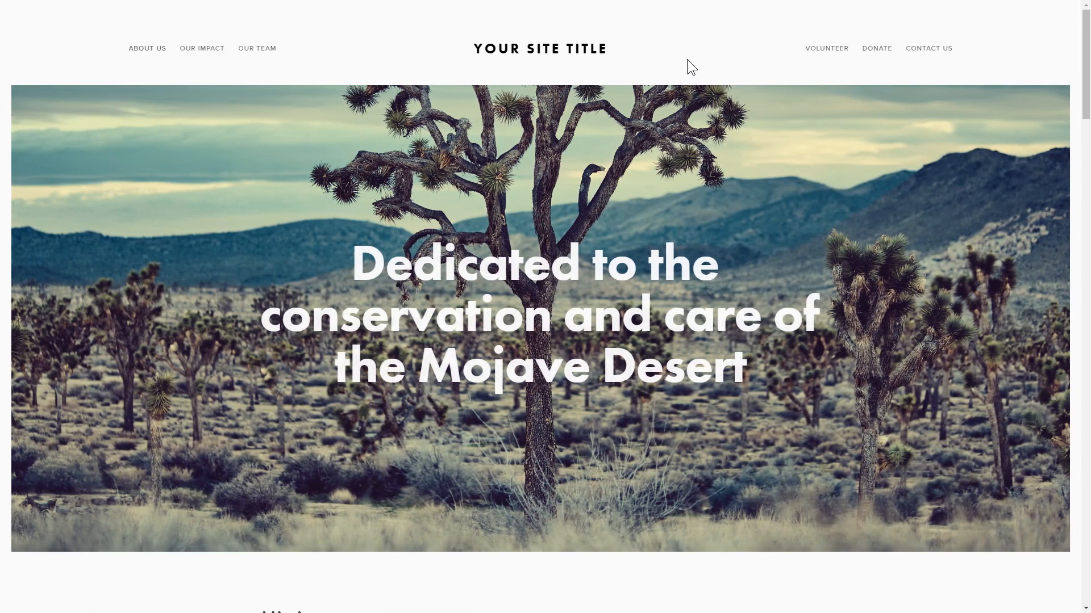
{"action": "scroll", "scroll_direction": "down", "scroll_amount": 3}
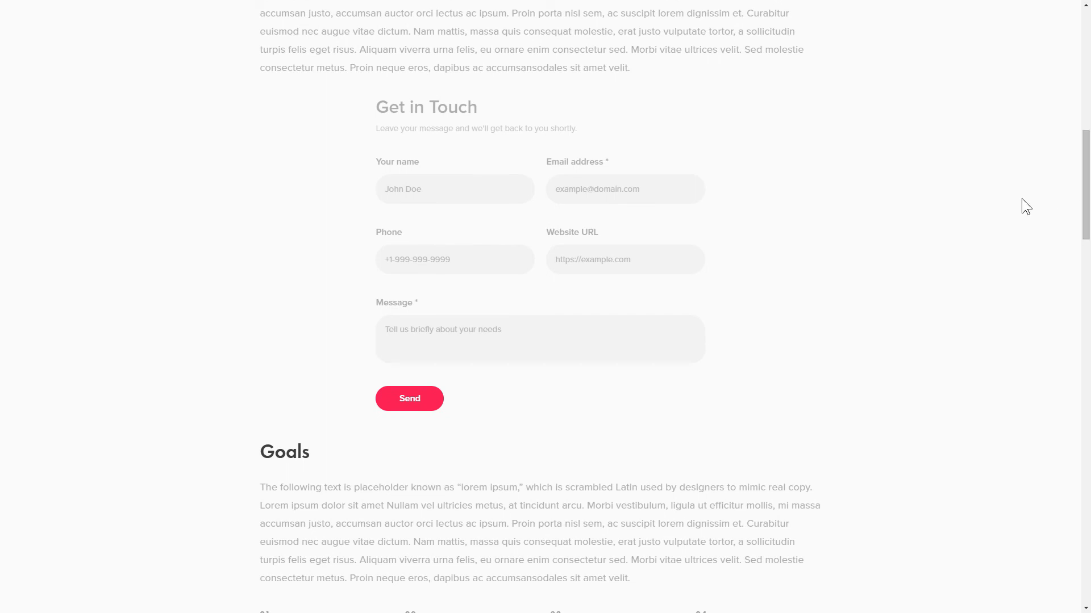
{"action": "type", "text": "Hello"}
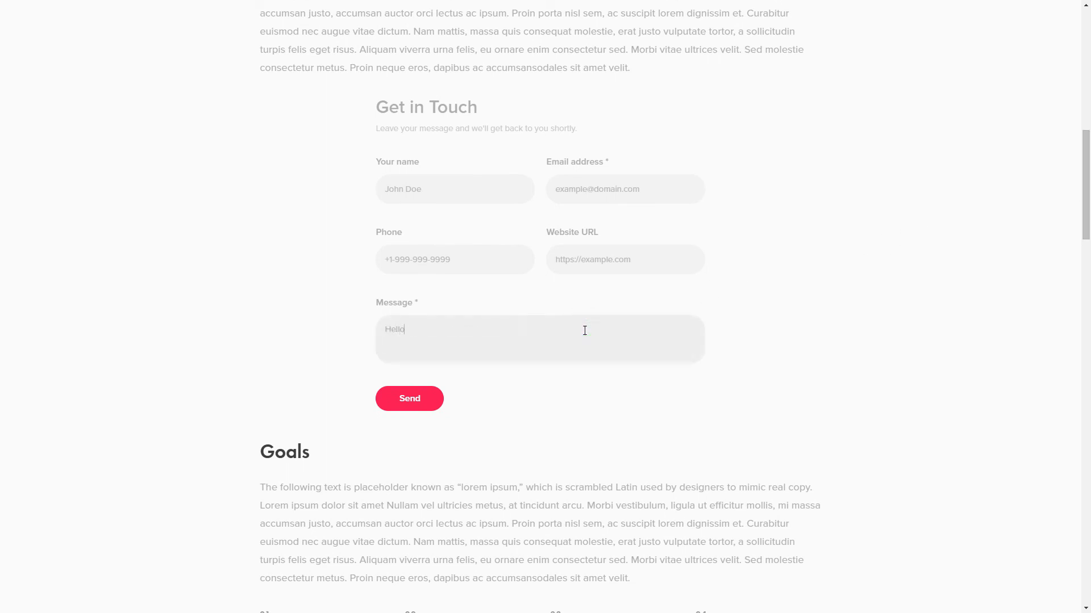